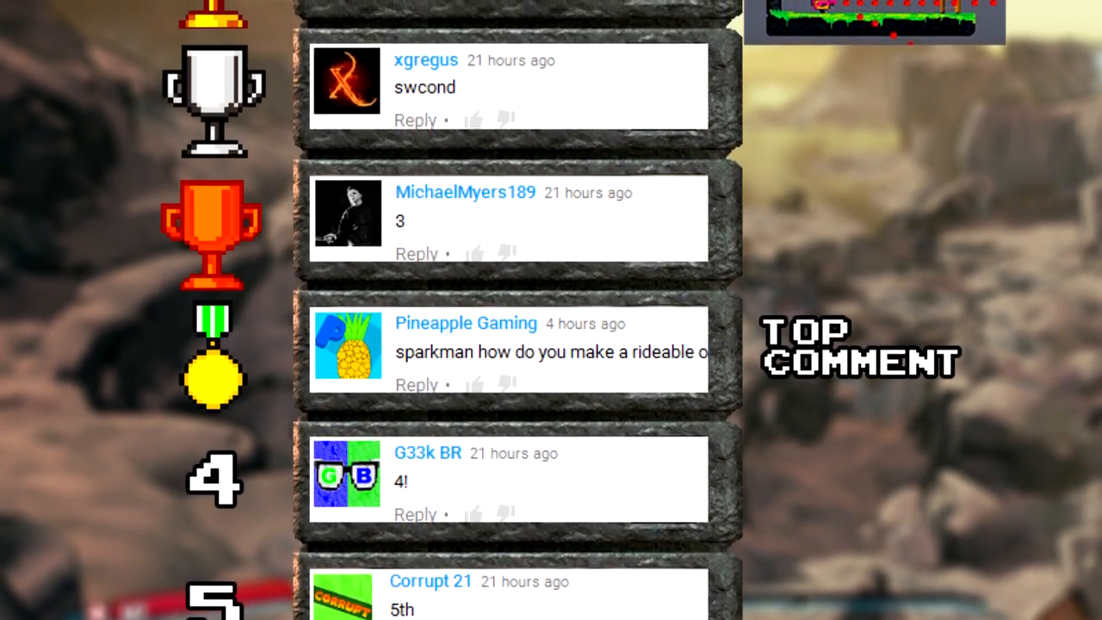
Select the mage, check Frame 2's house interior, then return to Frame 1's event list
scroll(down, 3)
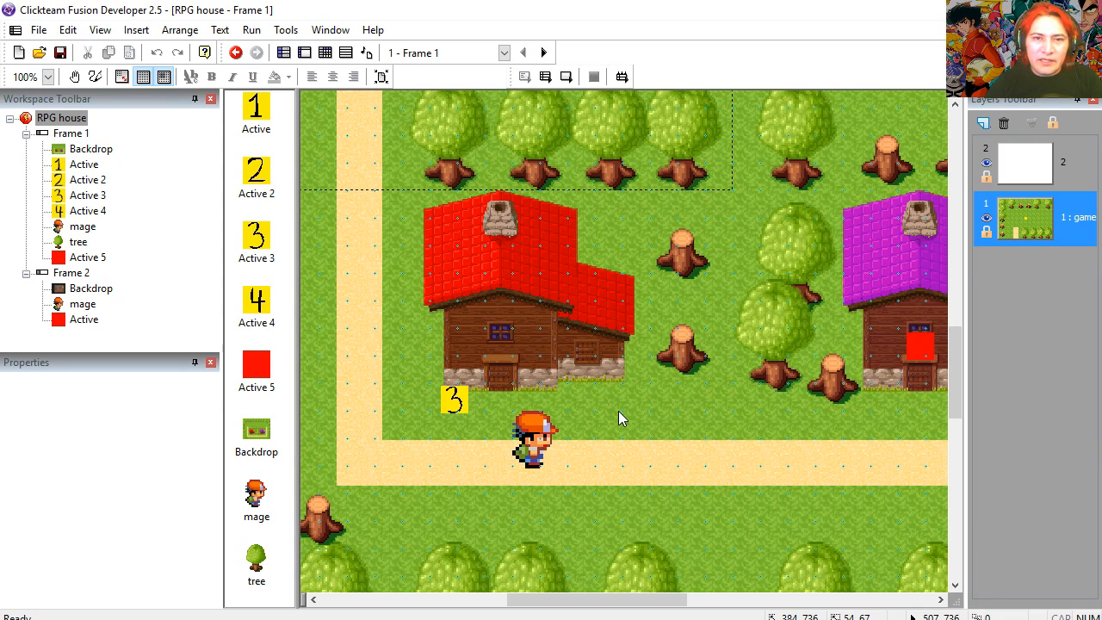
mouse_move(668, 441)
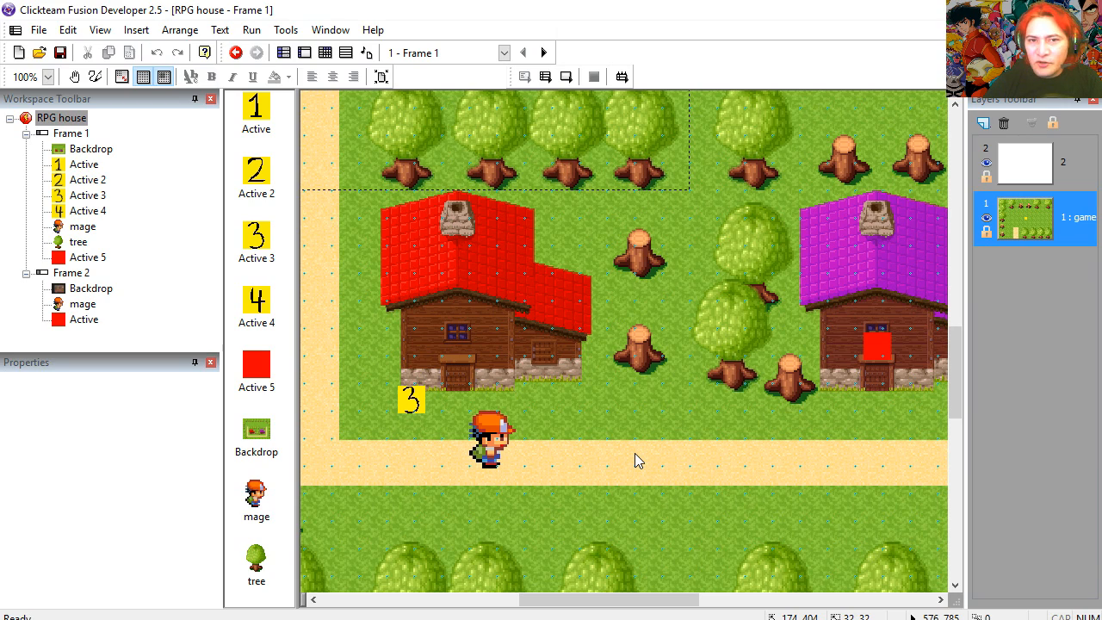
click(489, 445)
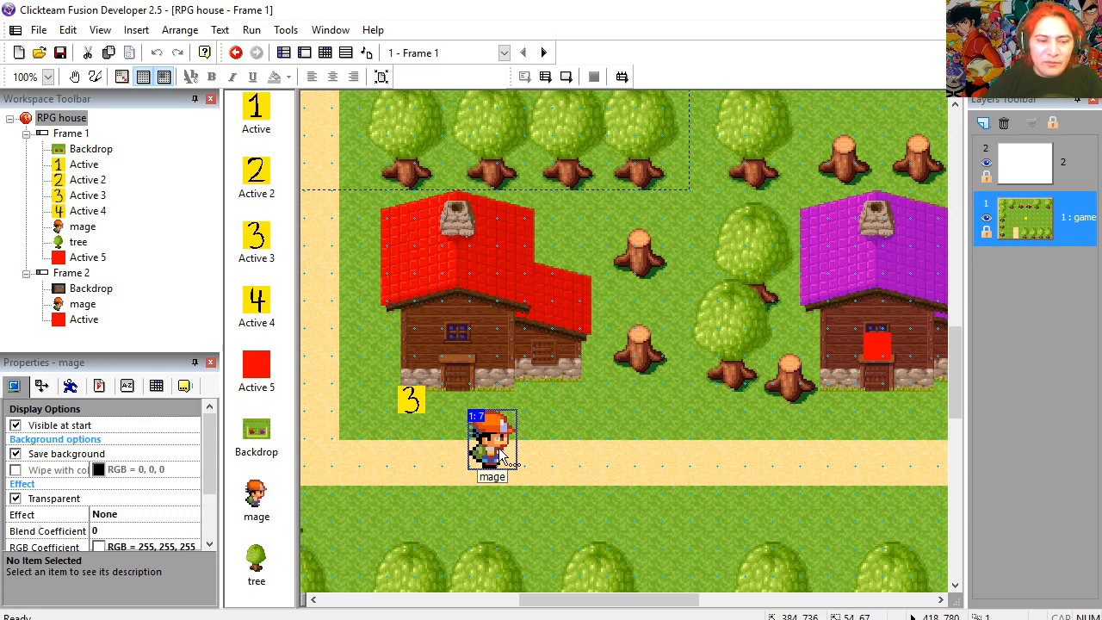
double_click(491, 445)
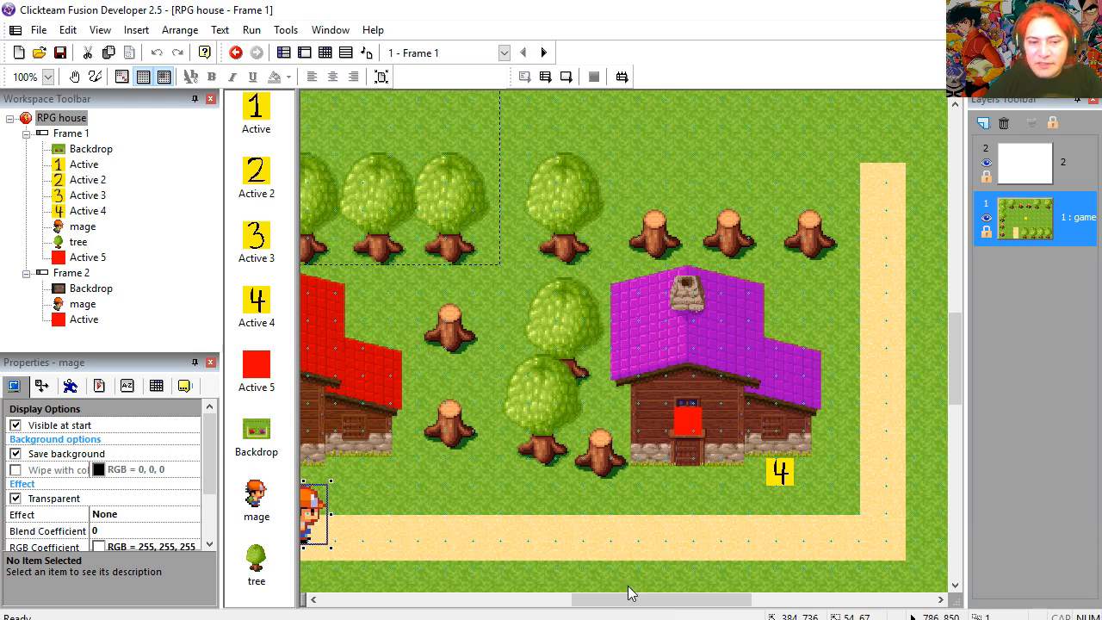
mouse_move(498, 520)
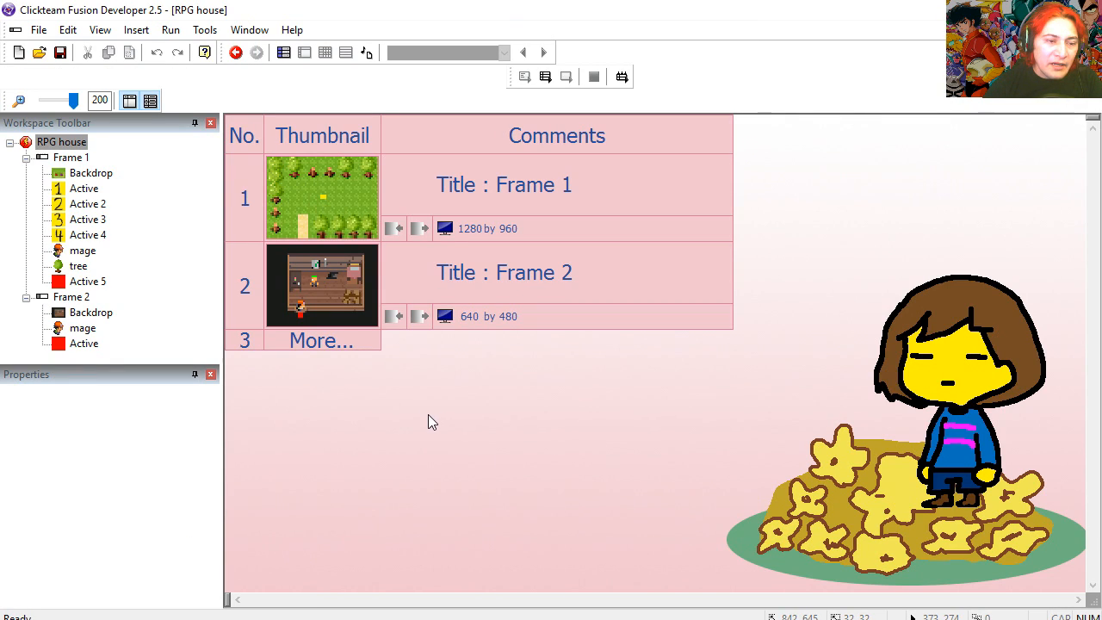
mouse_move(249, 289)
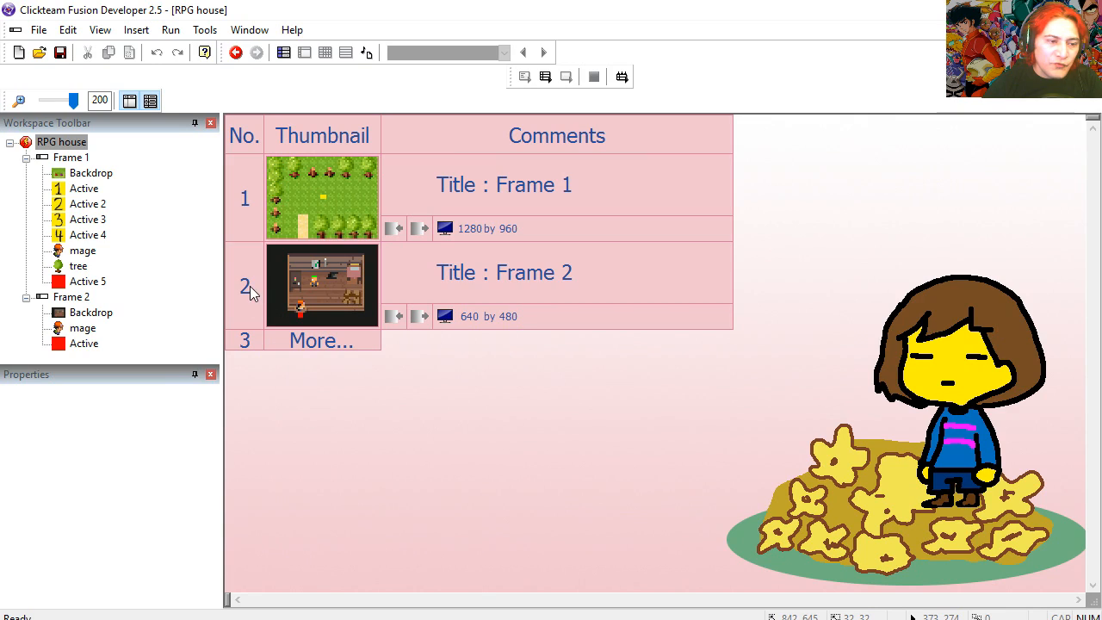
double_click(322, 284)
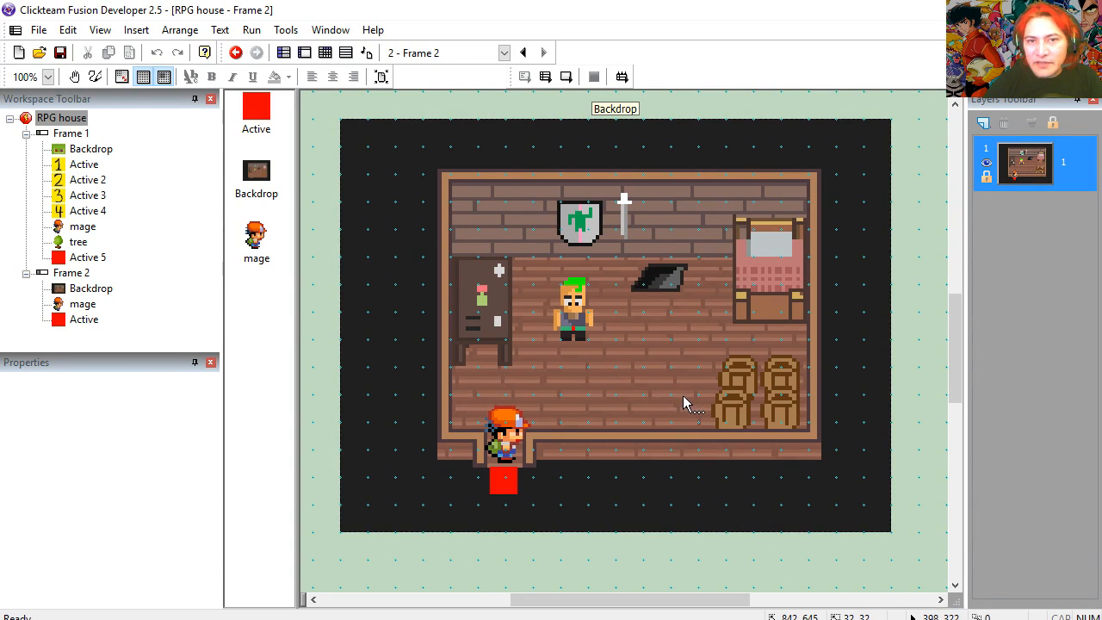
click(503, 482)
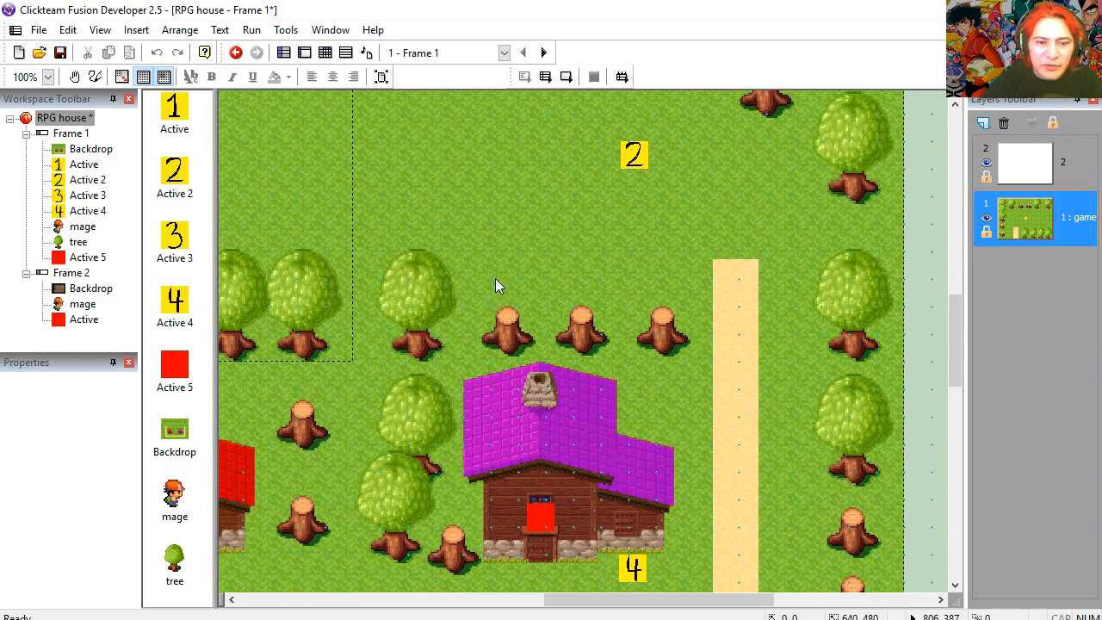
click(252, 29)
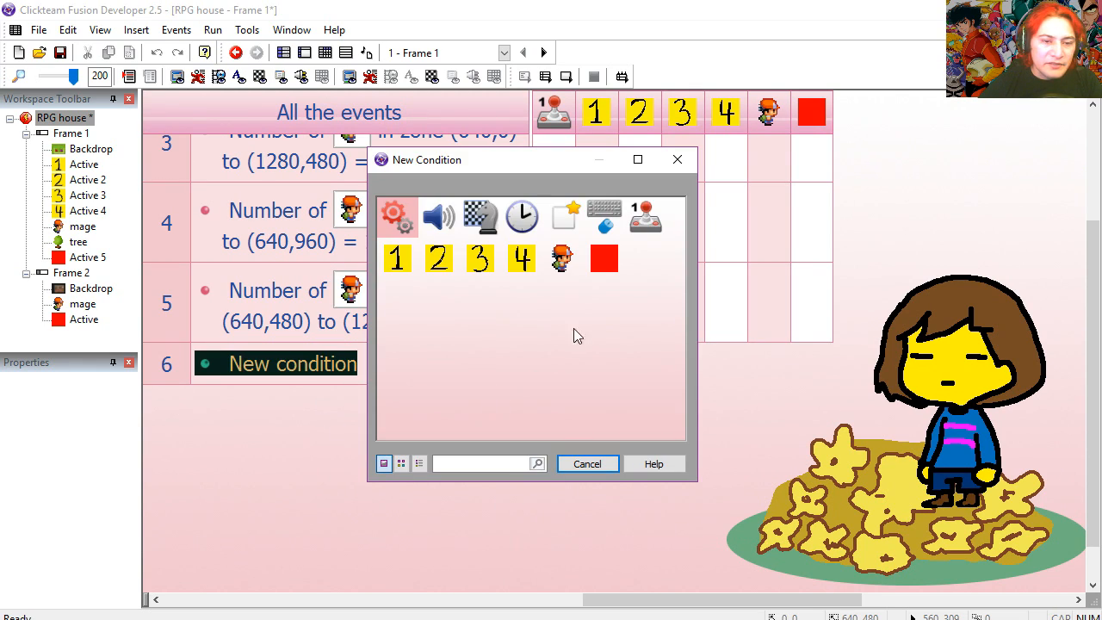
Add event: mage overlapping red block while Up Arrow held jumps to Frame 2
click(396, 215)
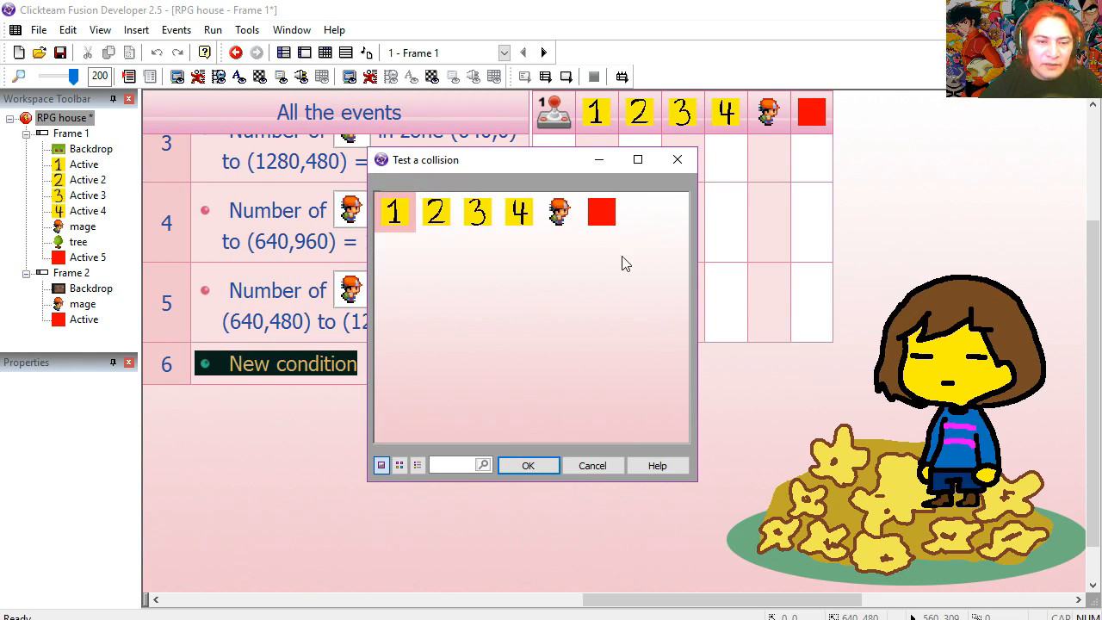
click(603, 211)
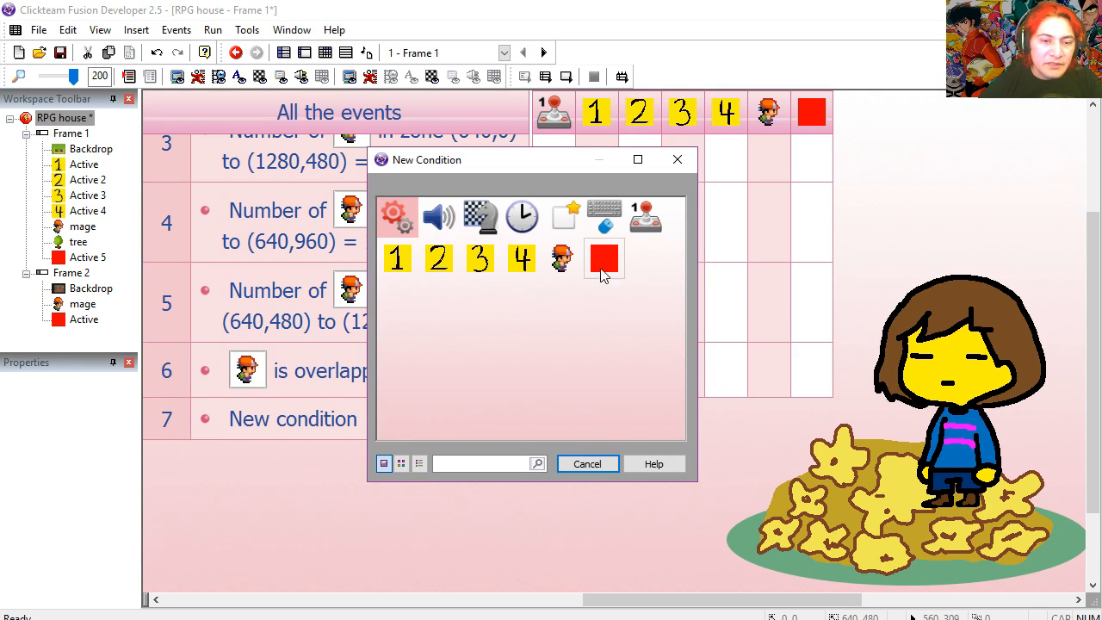
click(644, 215)
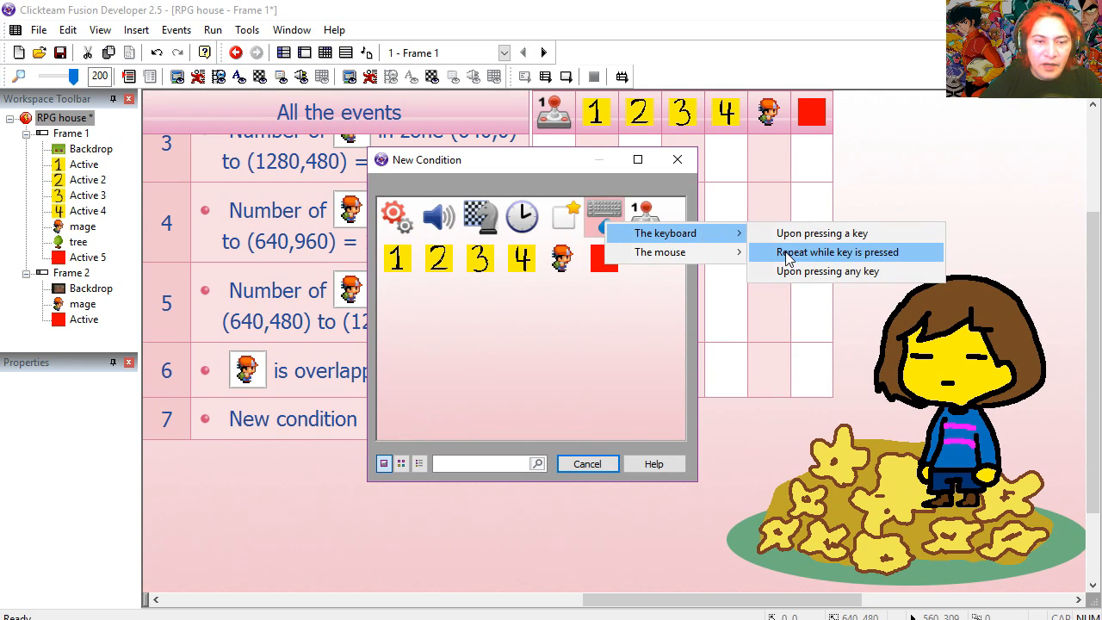
click(833, 252)
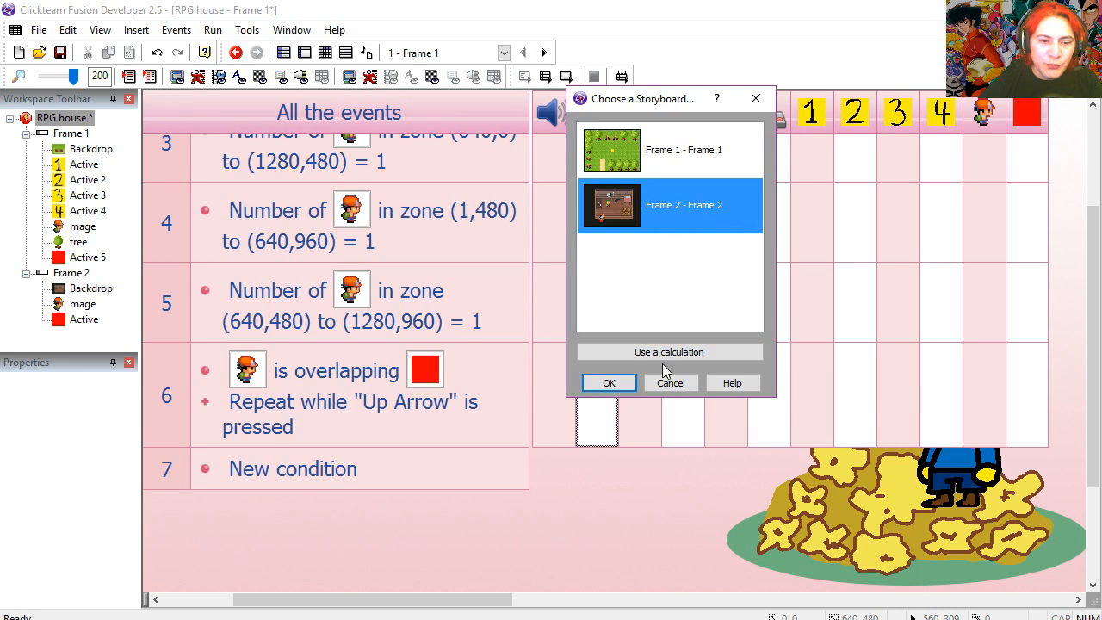
click(610, 382)
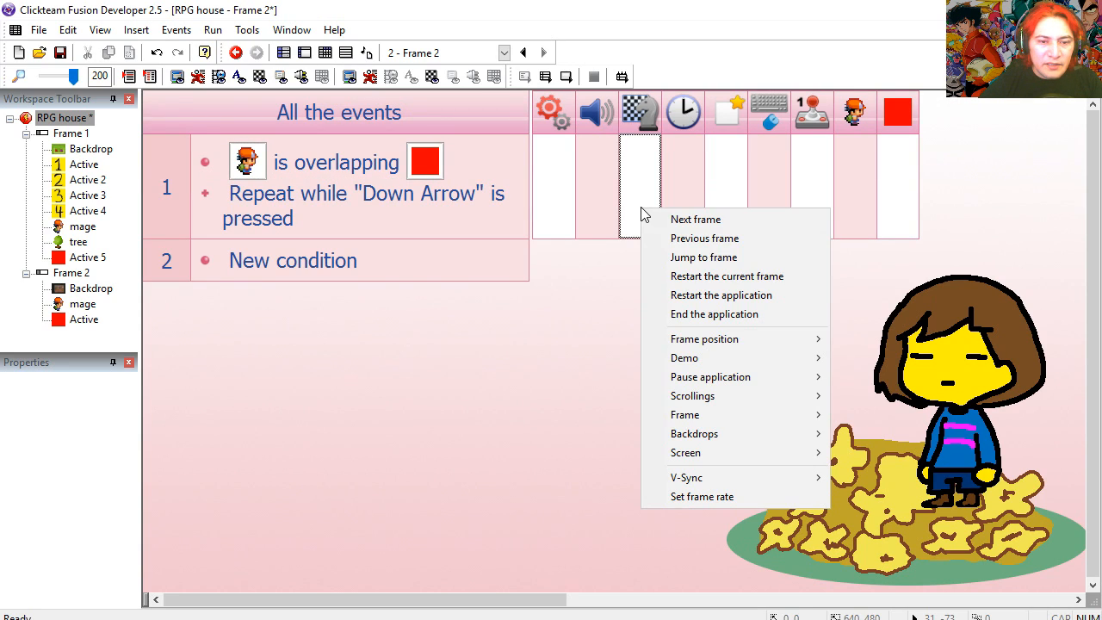
Give Frame 2 a jump back outside and a Start of Frame event setting a global value
click(695, 219)
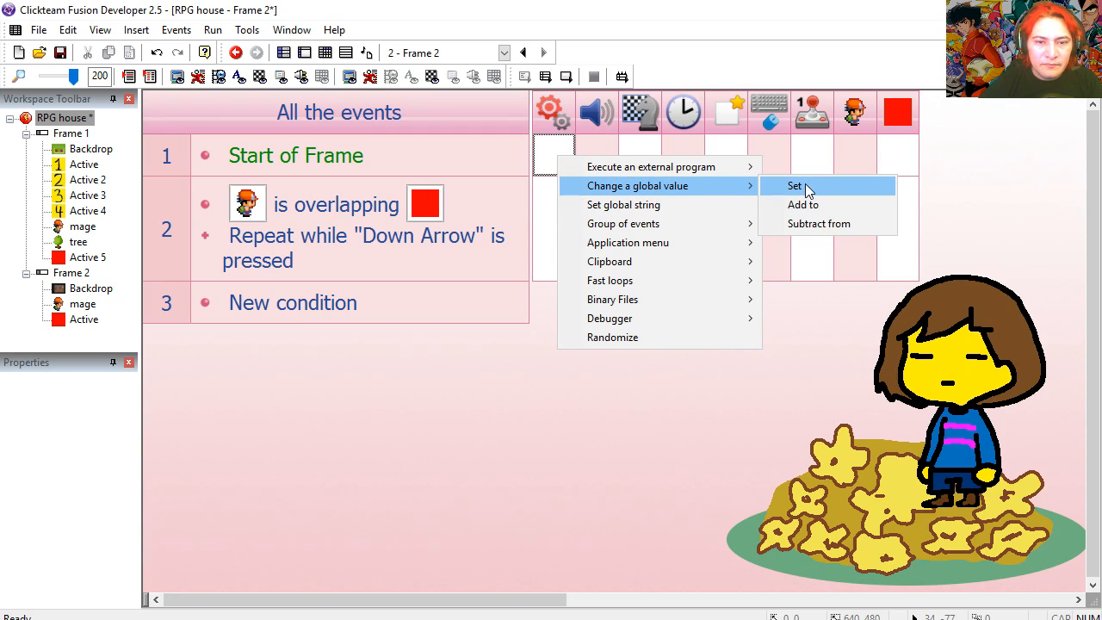
click(794, 186)
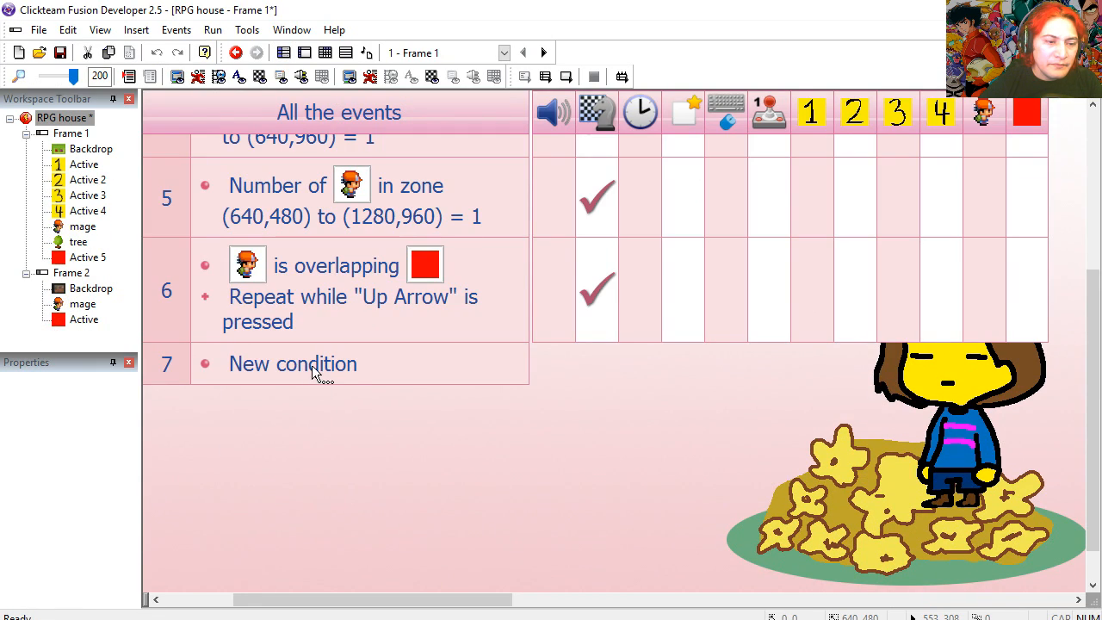
Make event 7 require Global Value A = 1 and set the mage's direction to down
click(293, 364)
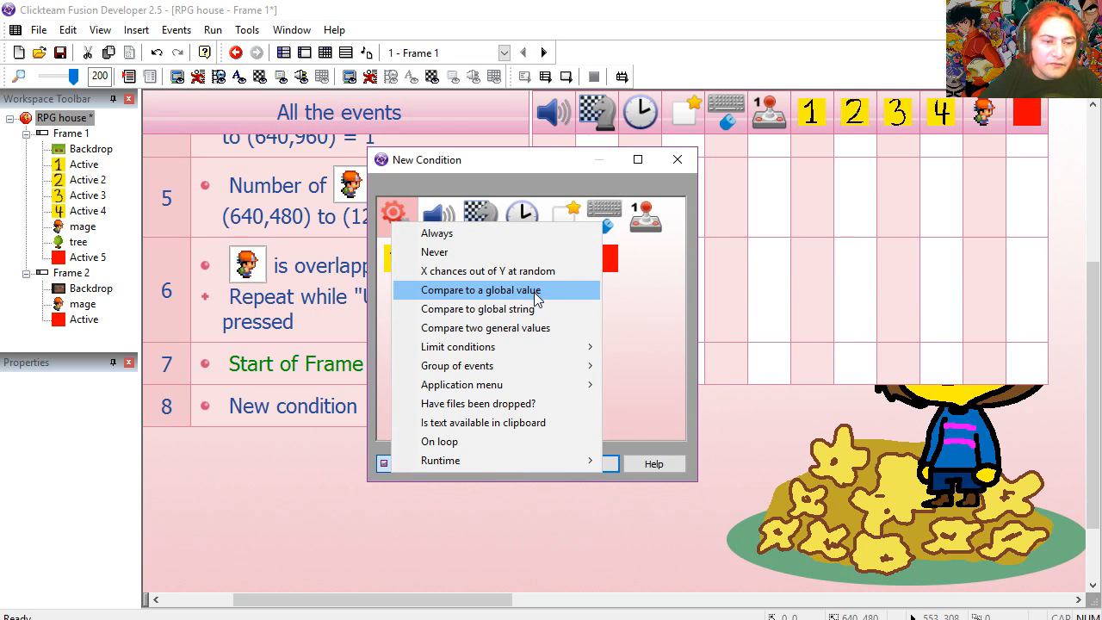
click(479, 289)
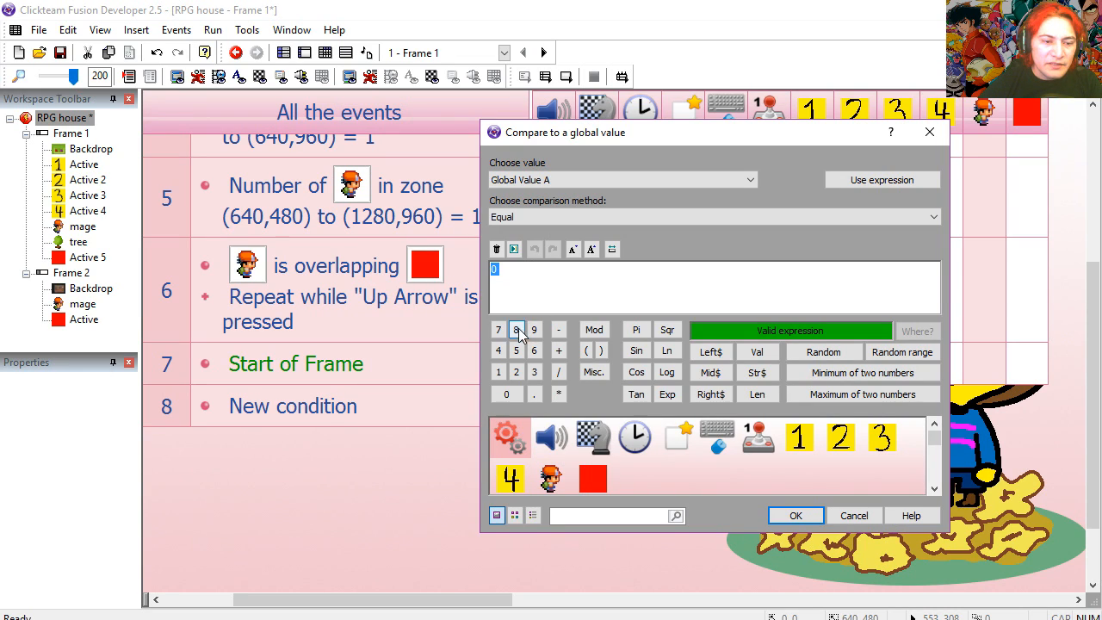
click(795, 515)
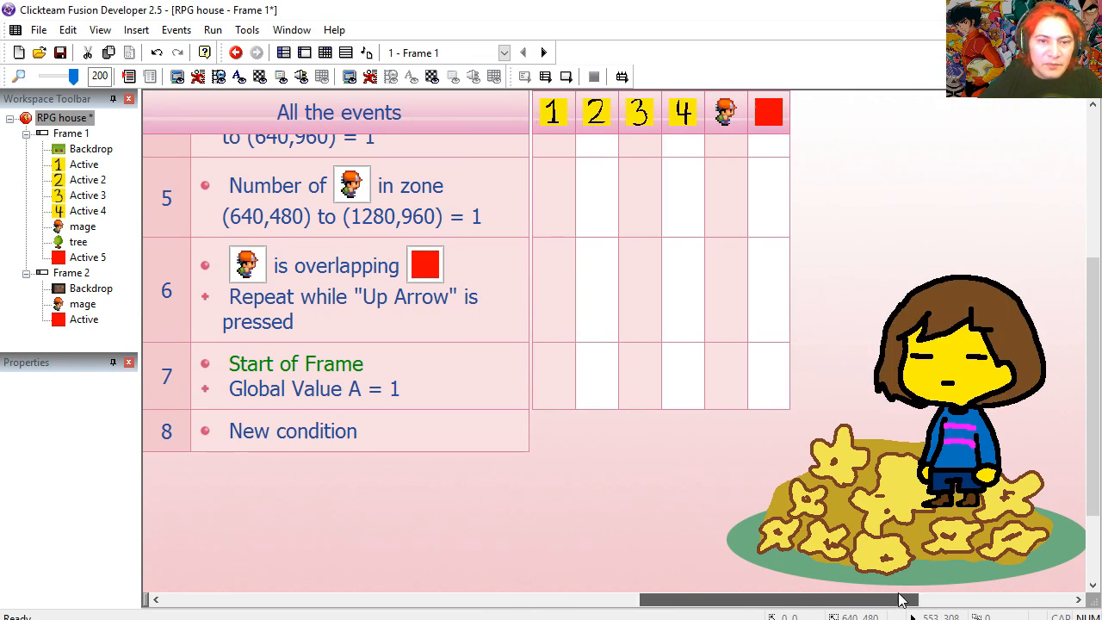
scroll(right, 3)
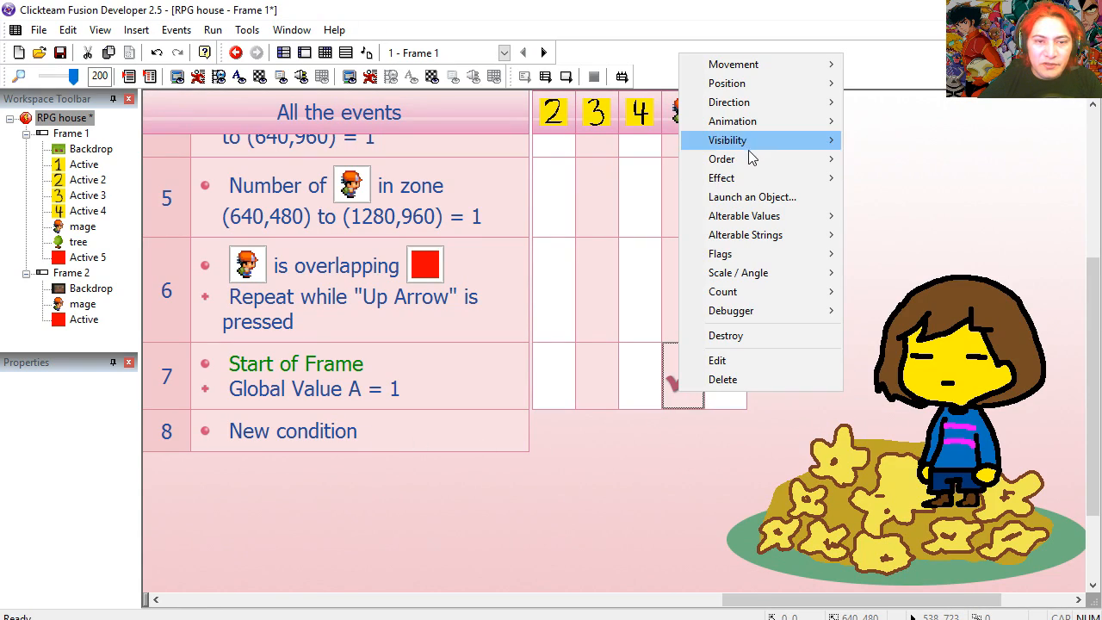
click(729, 101)
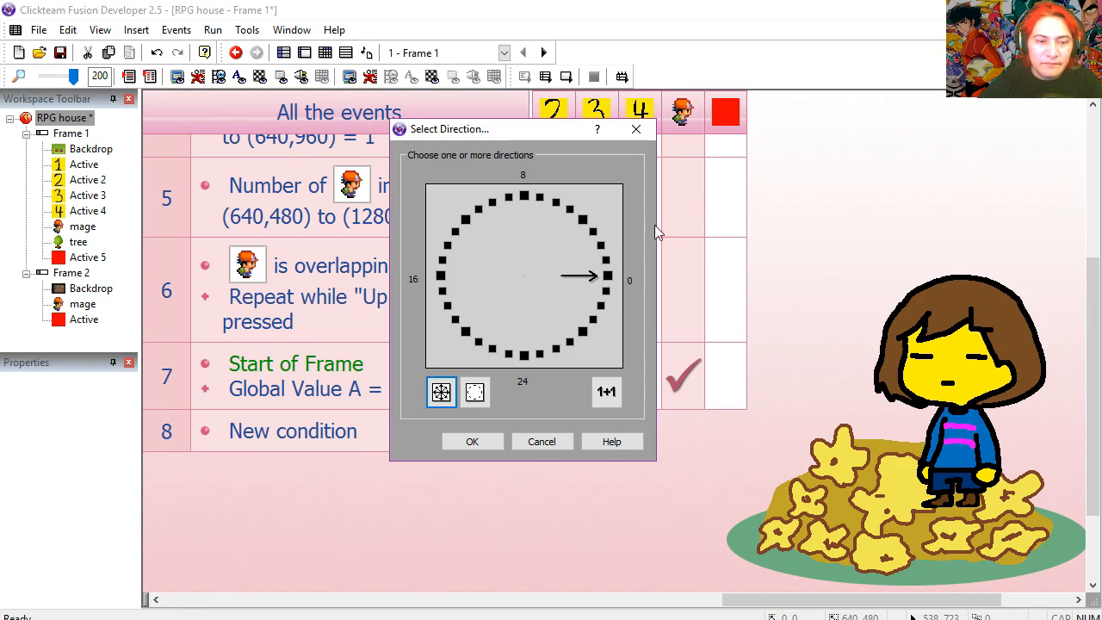
click(524, 351)
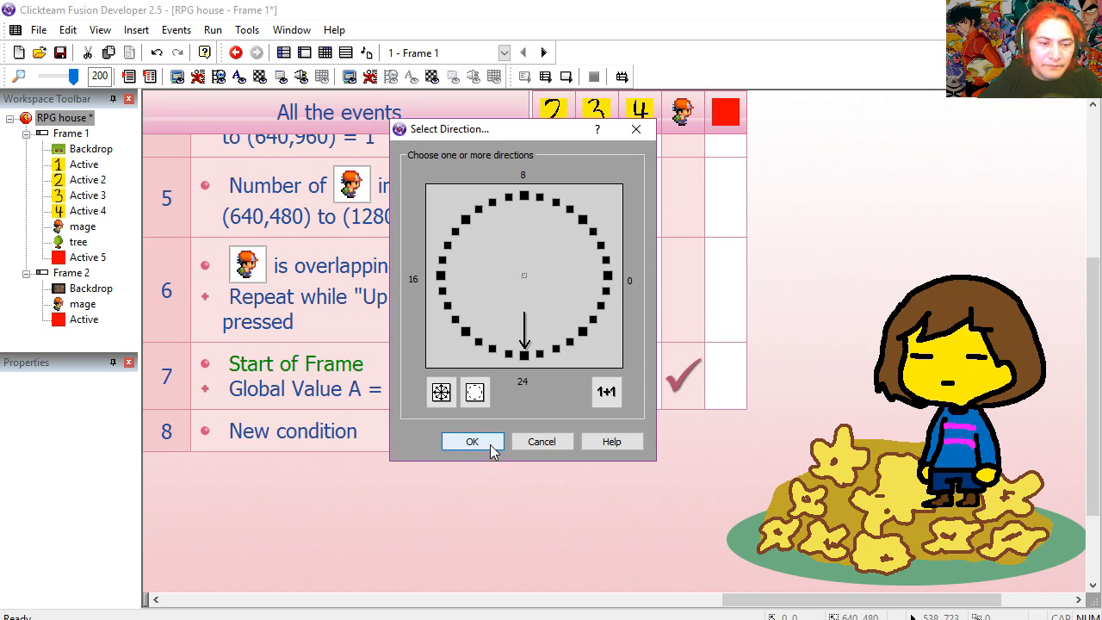
click(472, 441)
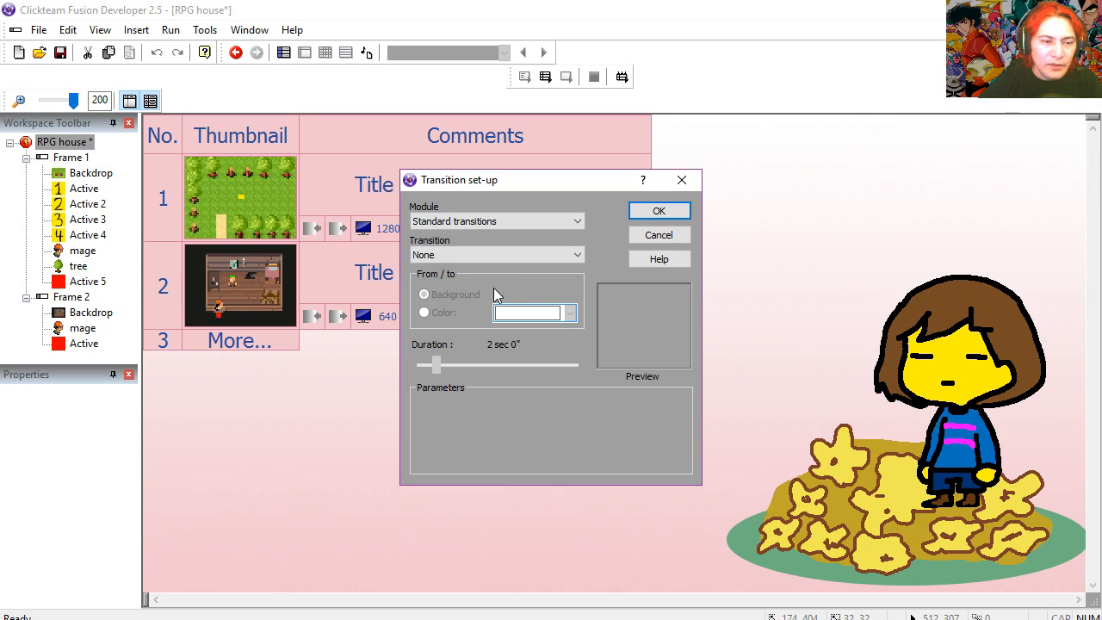
Give Frame 1 a Fade transition of about 1.5 seconds and run the game
click(496, 255)
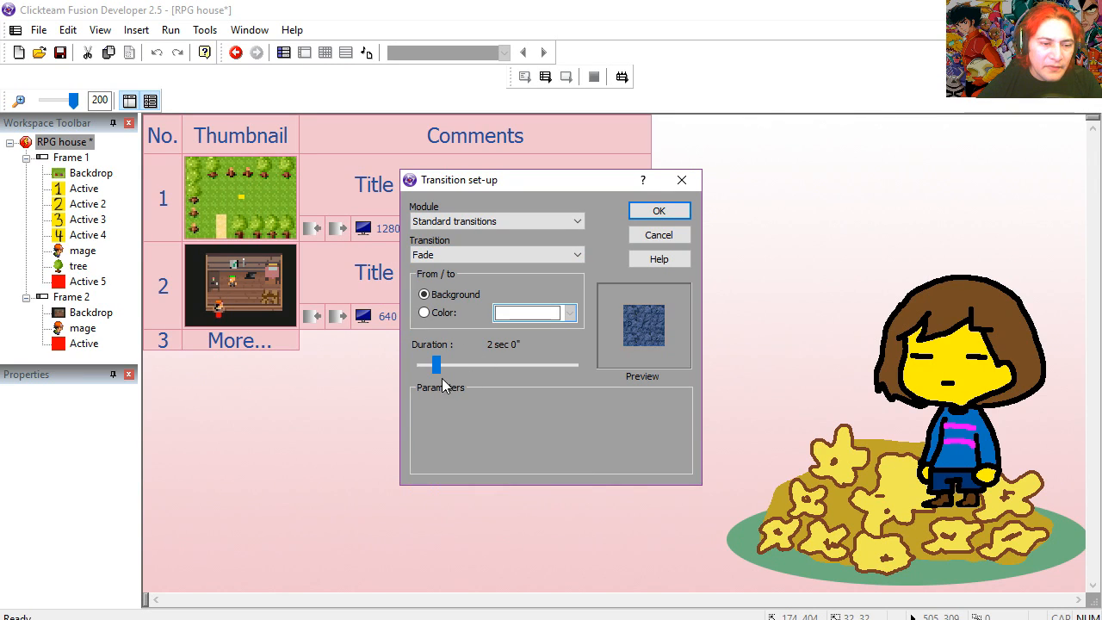
drag(434, 366, 431, 366)
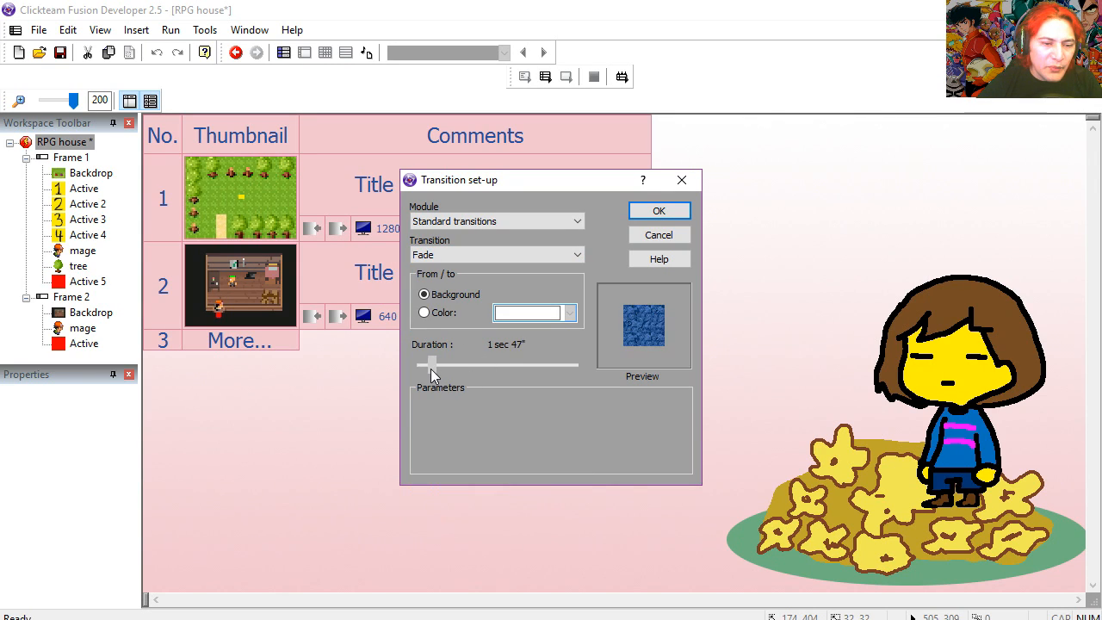
drag(432, 365, 431, 365)
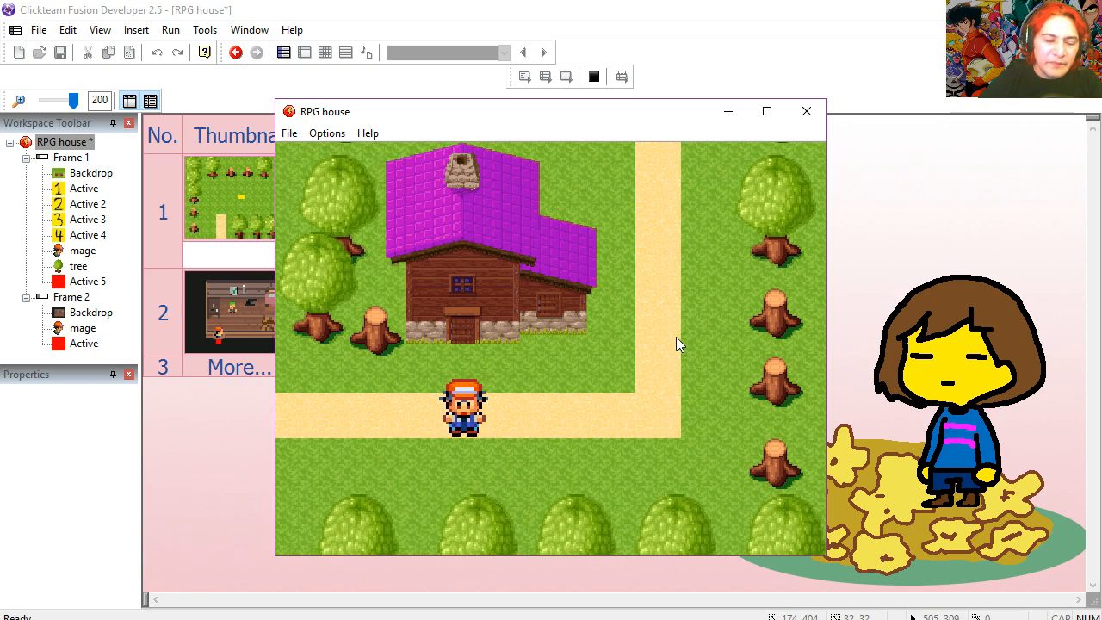
Close the preview and give Frame 2 its own shortened Fade transition
click(806, 110)
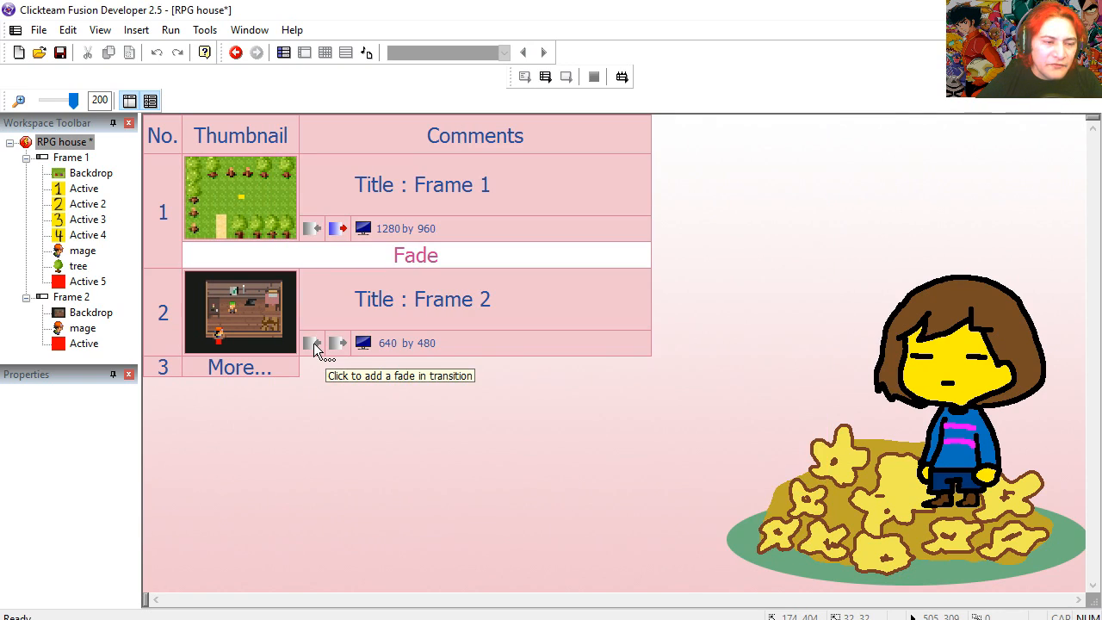
click(312, 343)
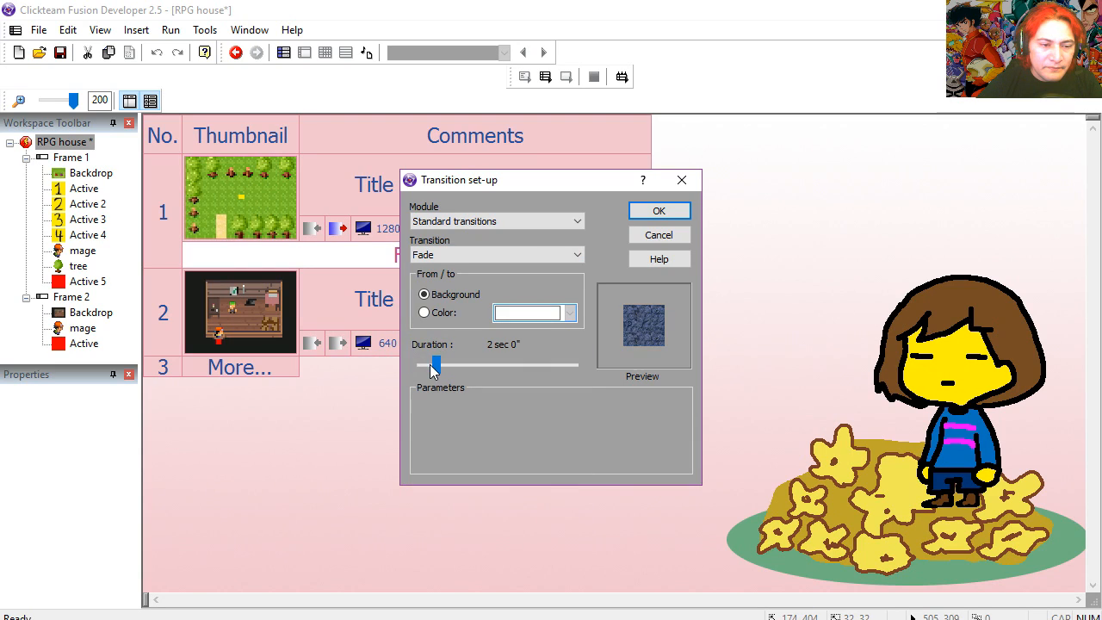
drag(434, 365, 427, 365)
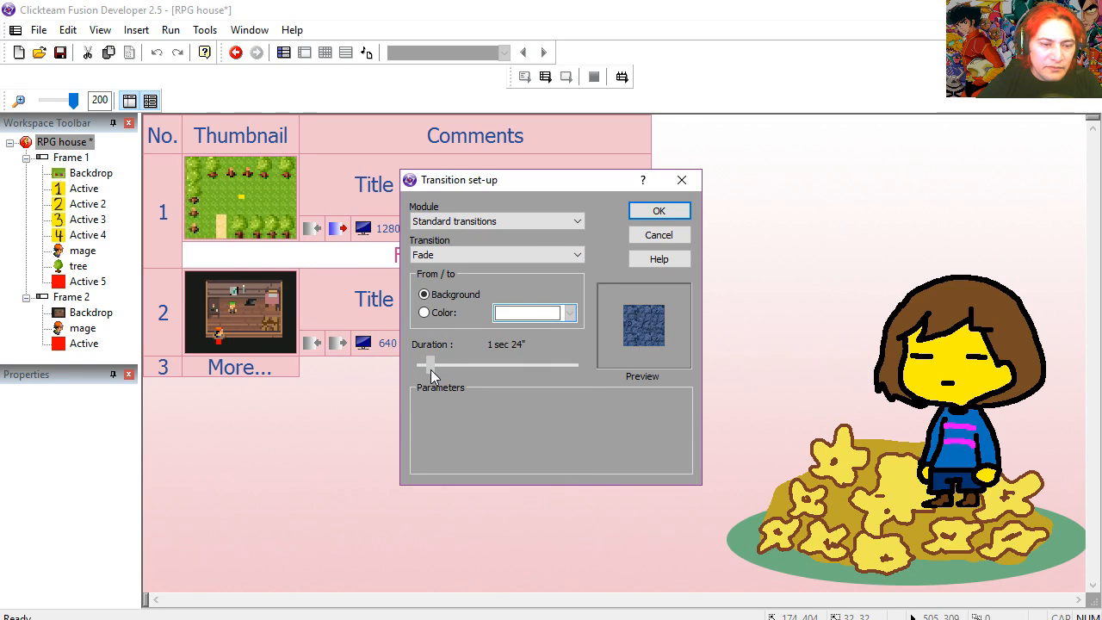
click(658, 210)
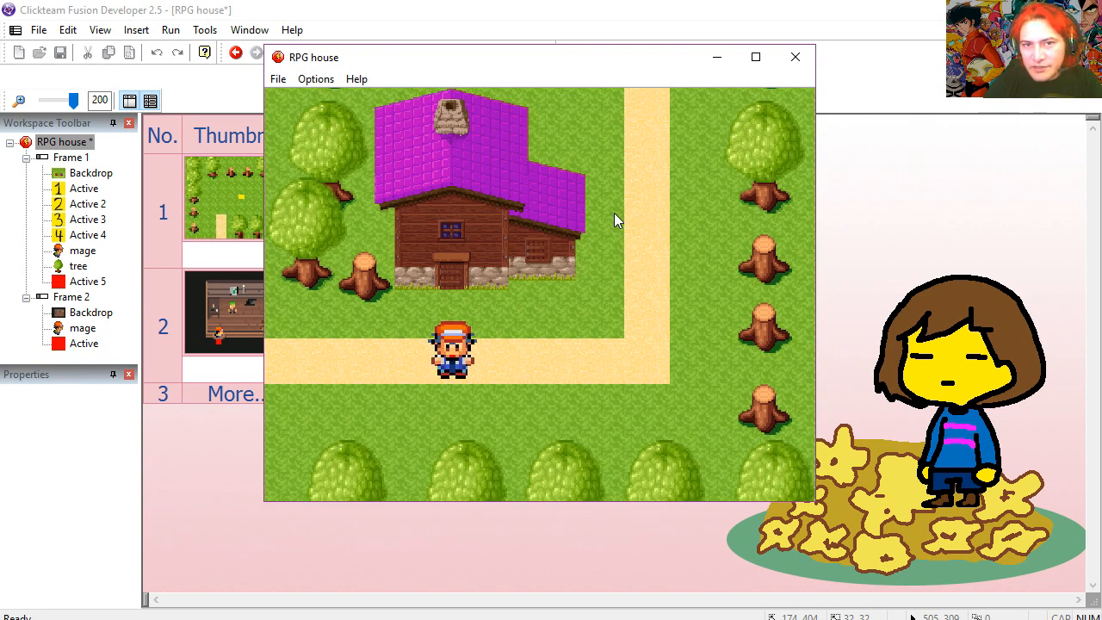
Shorten the fade to 0.90 sec and run the game again to test
click(794, 57)
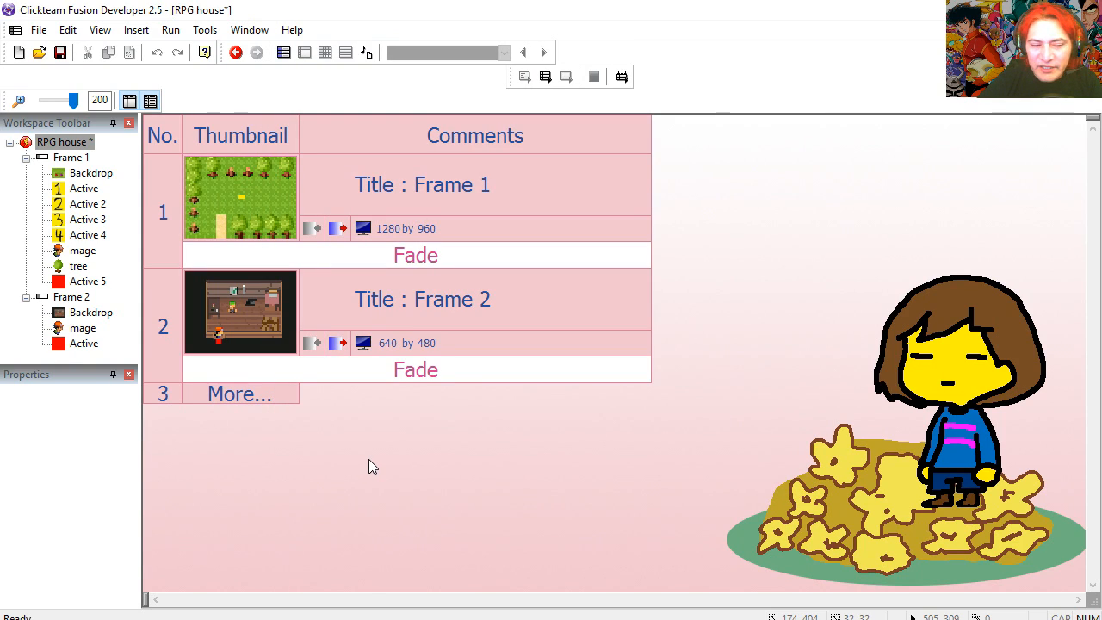
click(415, 254)
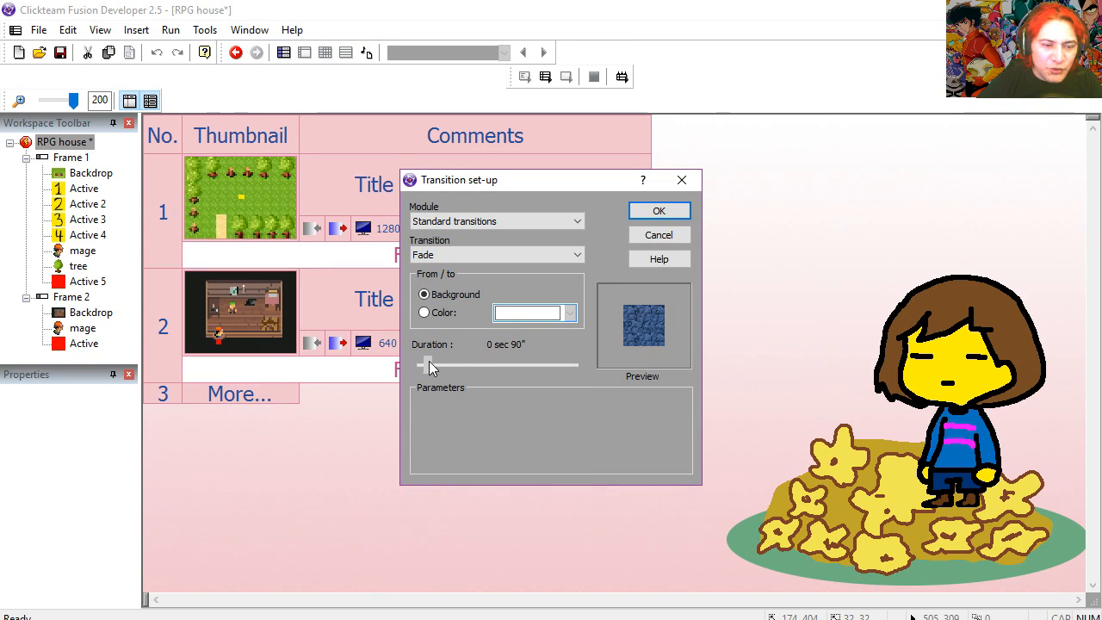
click(658, 210)
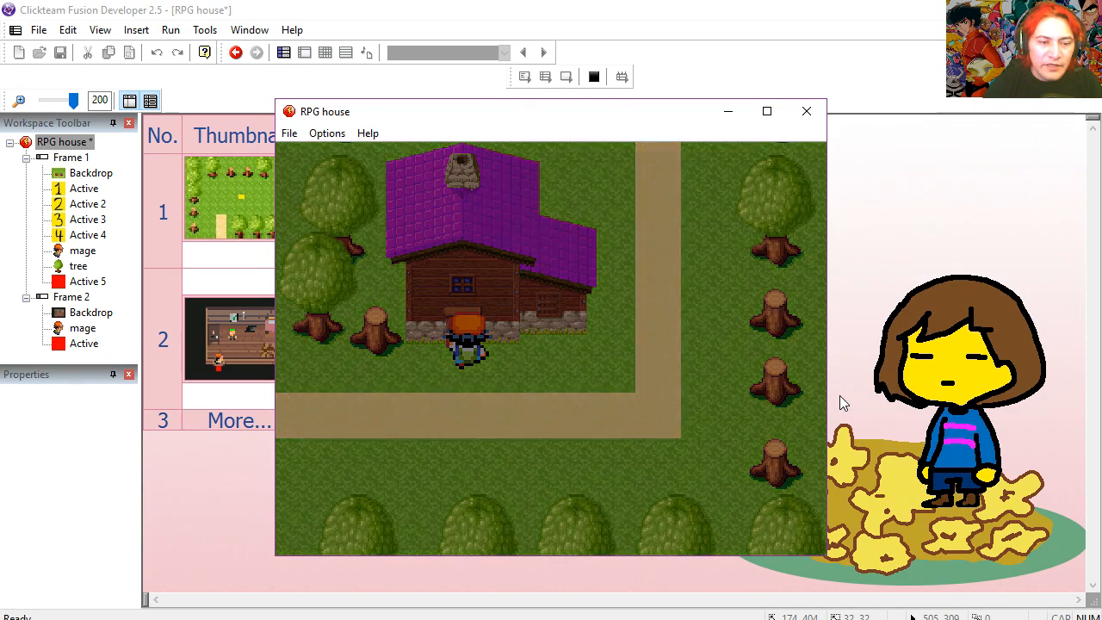